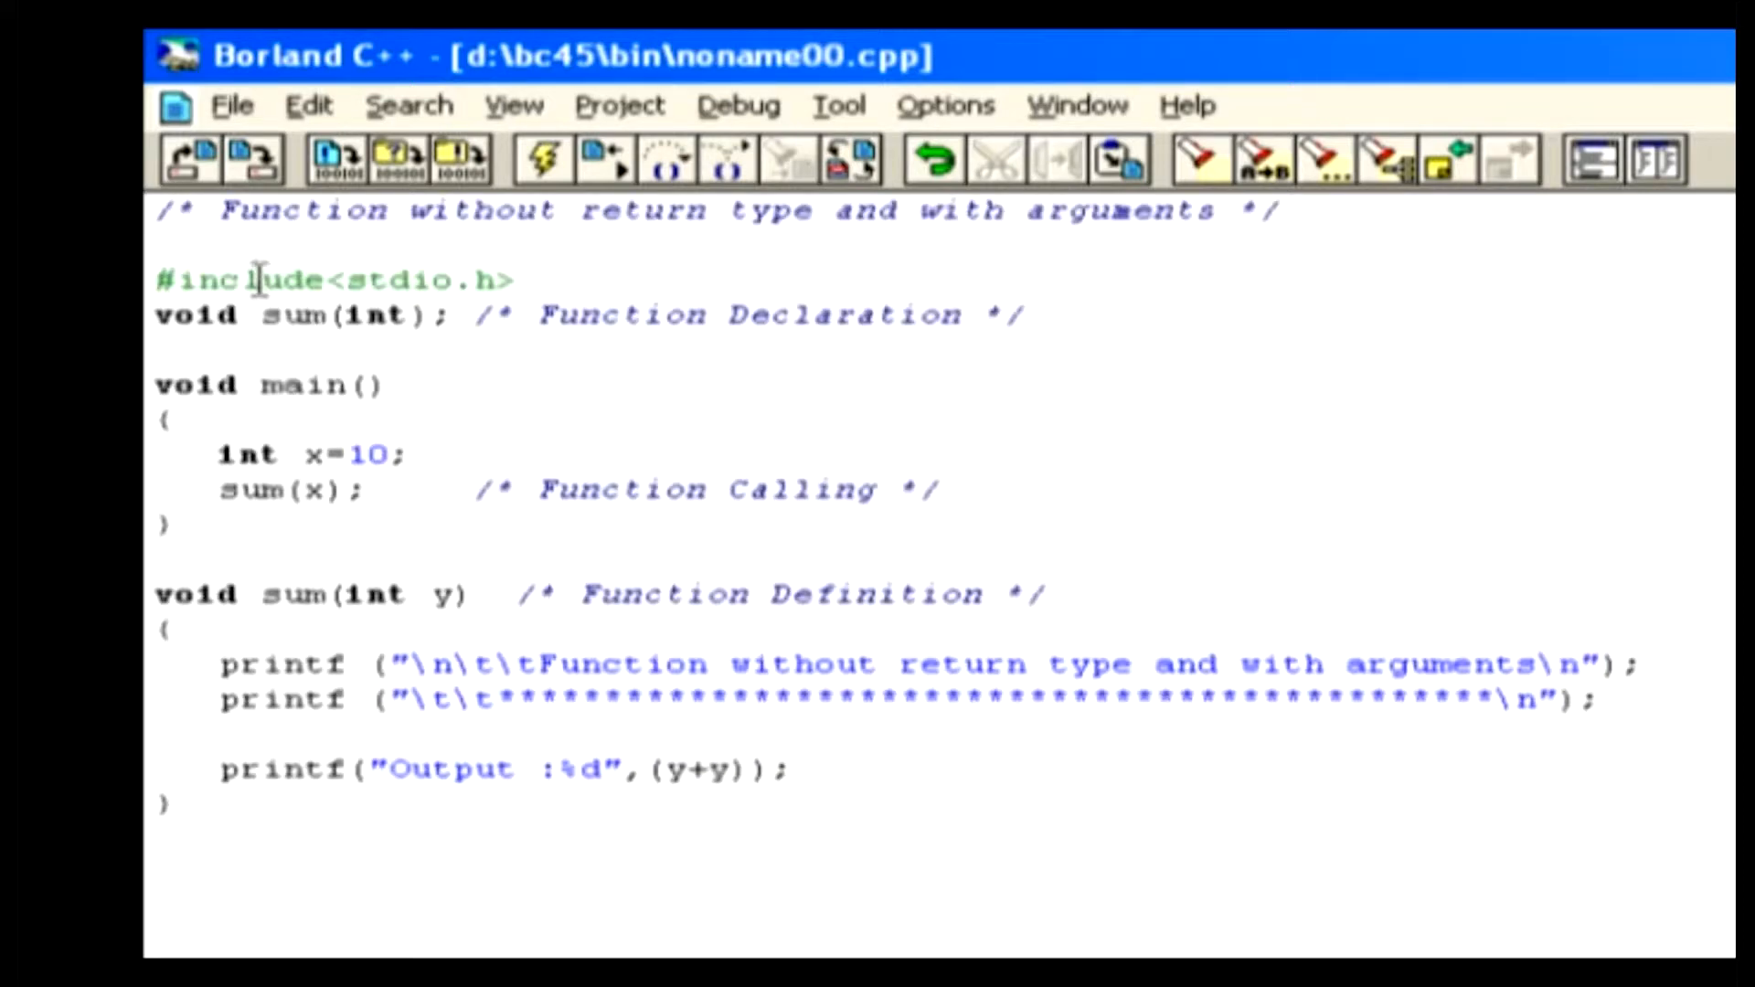
Highlight the sum declaration's name and int parameter and other key lines of the no-return-type program
double_click(293, 315)
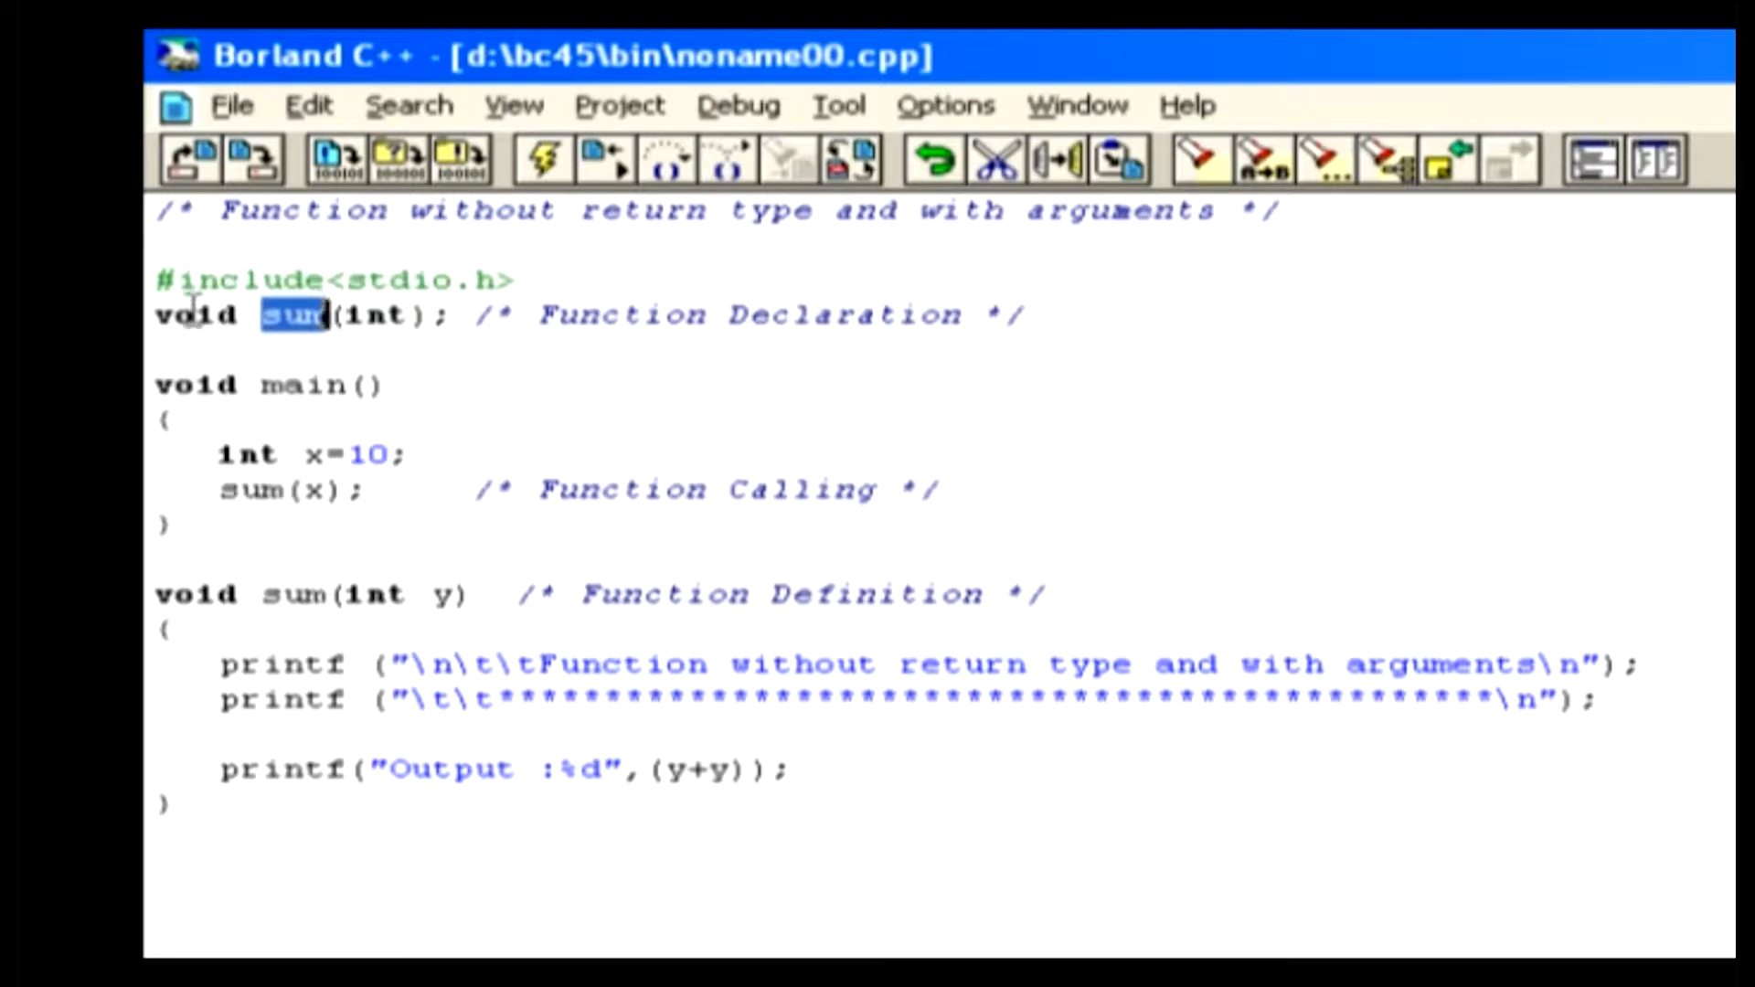
double_click(195, 314)
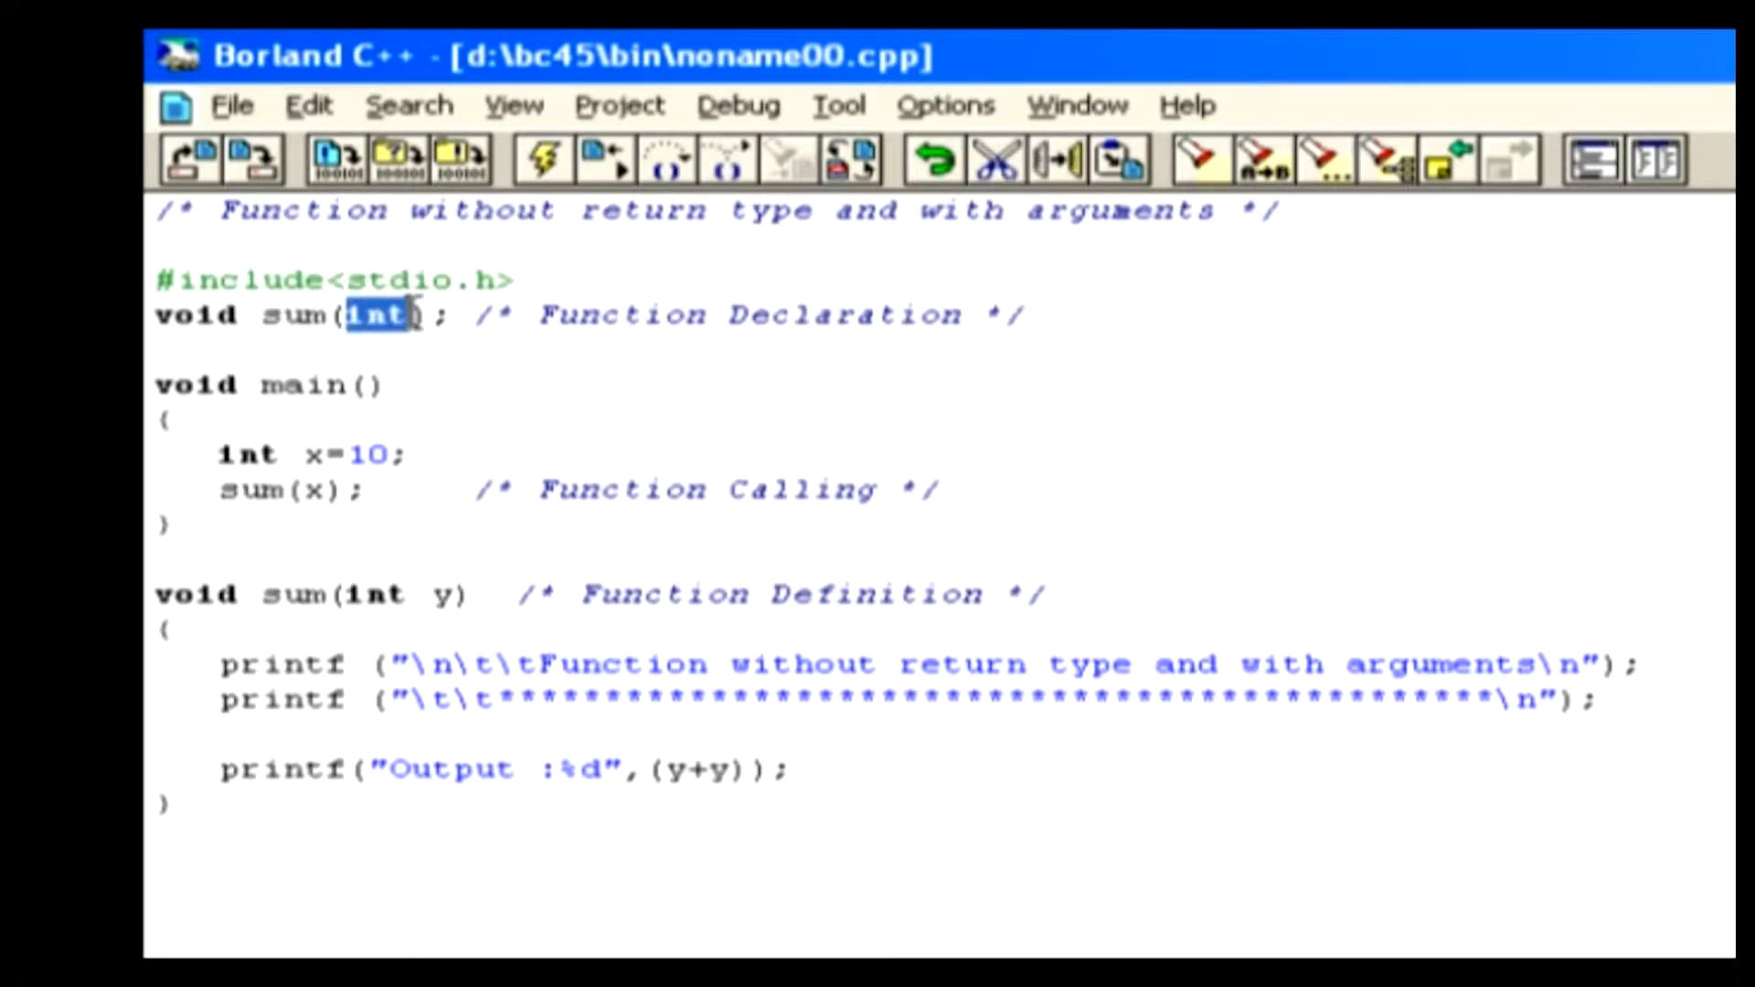
double_click(300, 386)
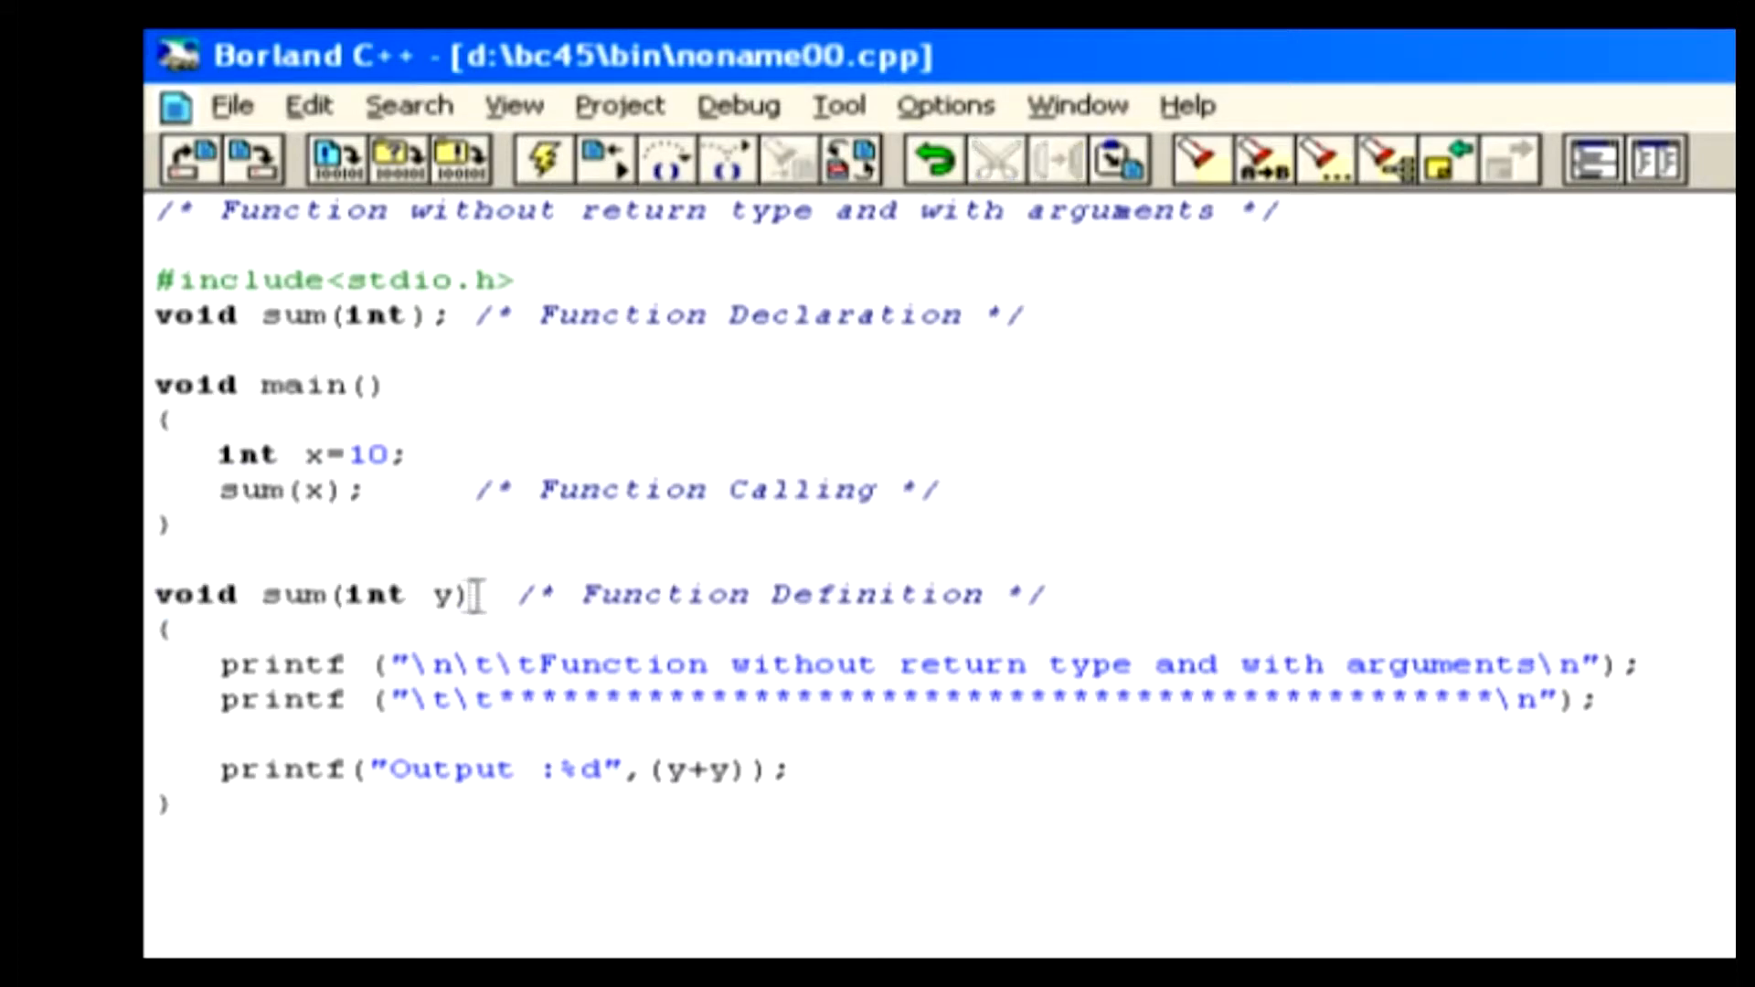
double_click(446, 594)
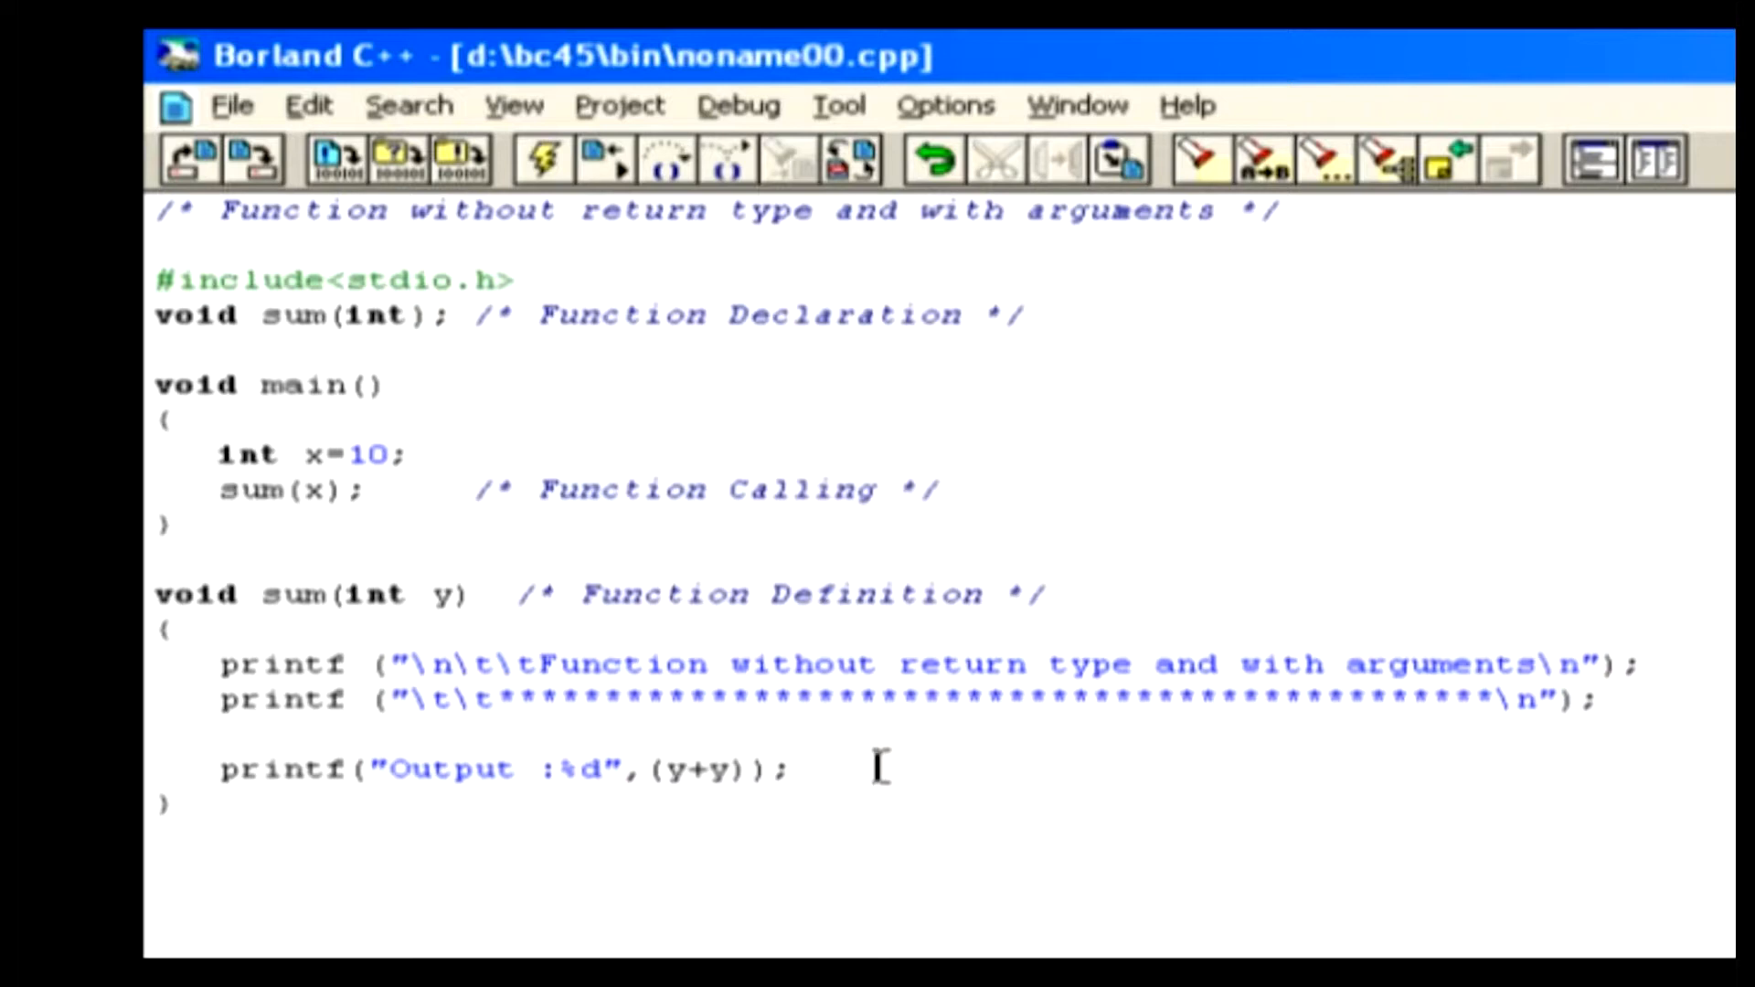
Compile the program and acknowledge the successful Compile Status so it runs printing Output :20
left_click(544, 157)
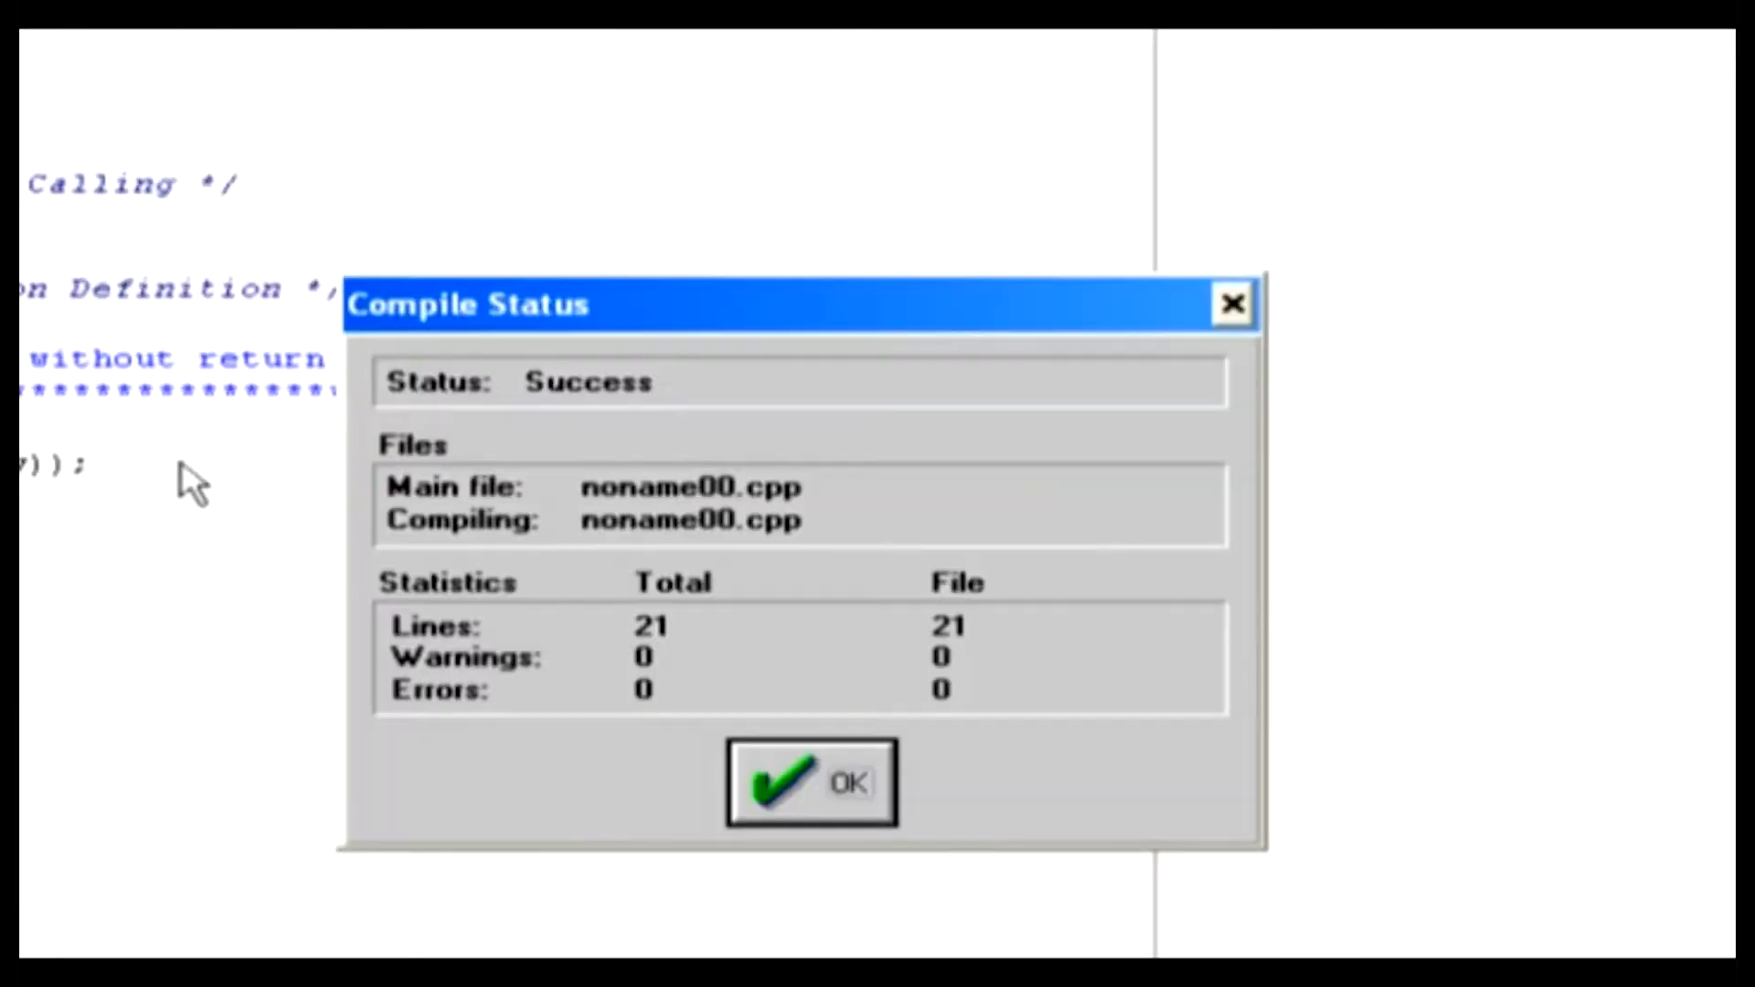
left_click(808, 780)
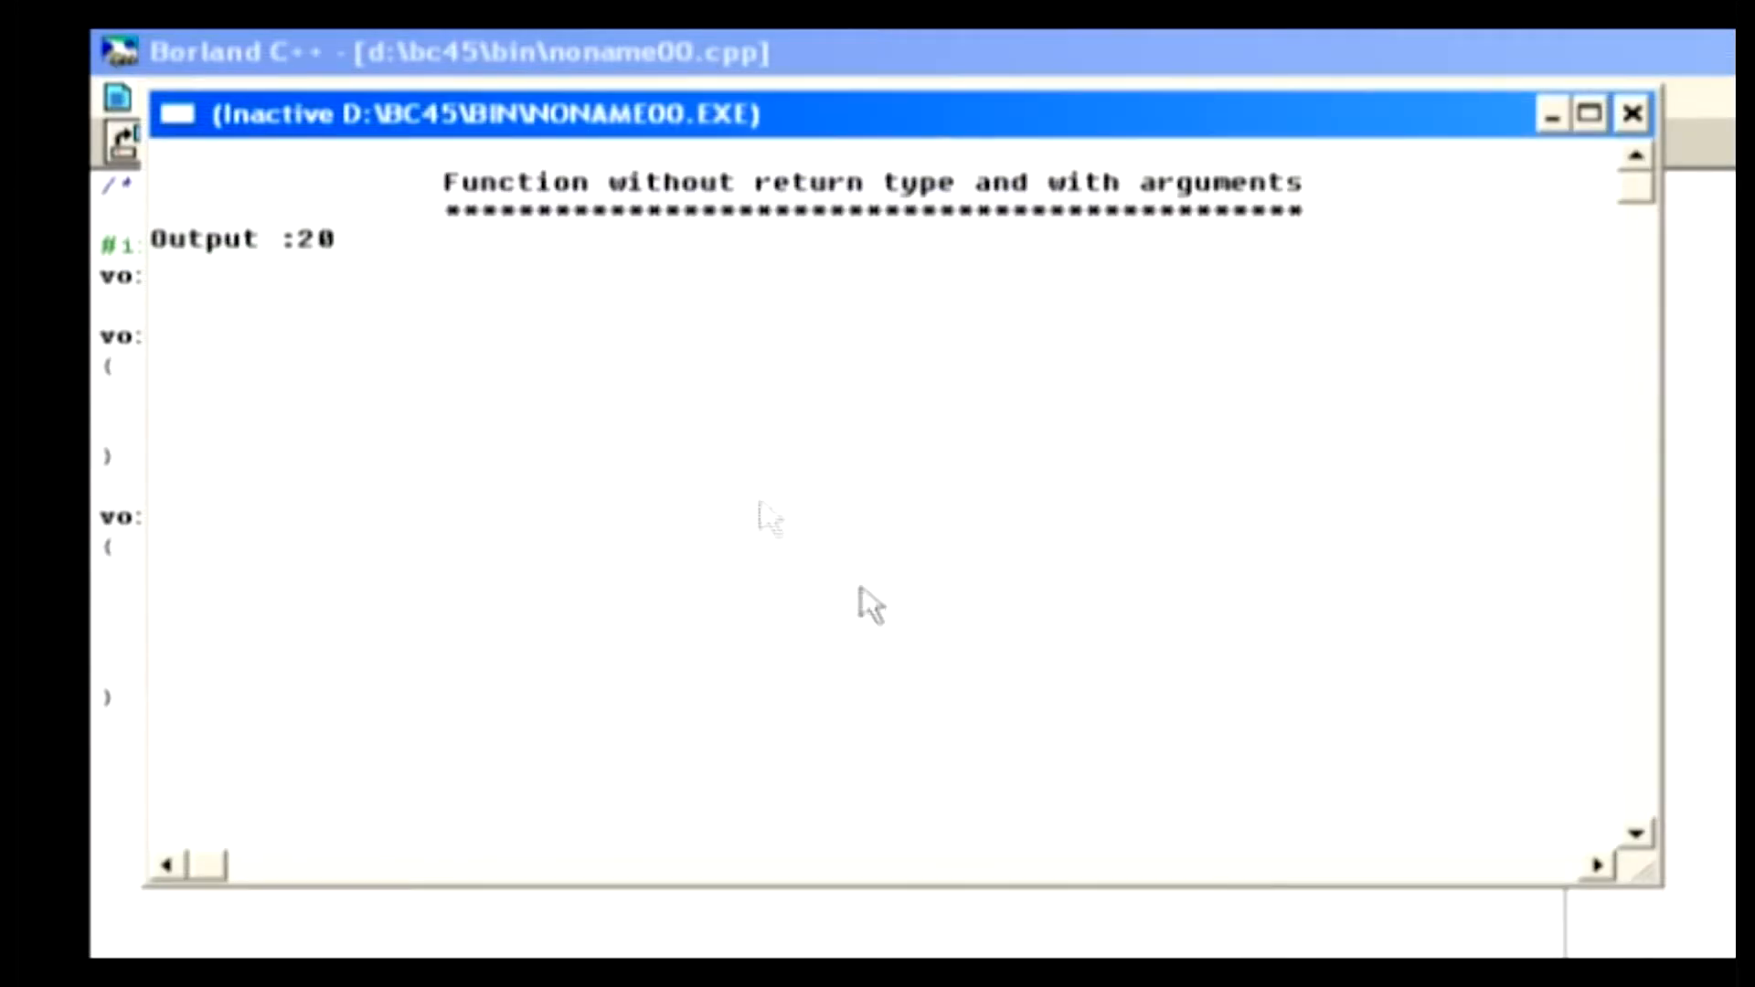
mouse_move(391, 296)
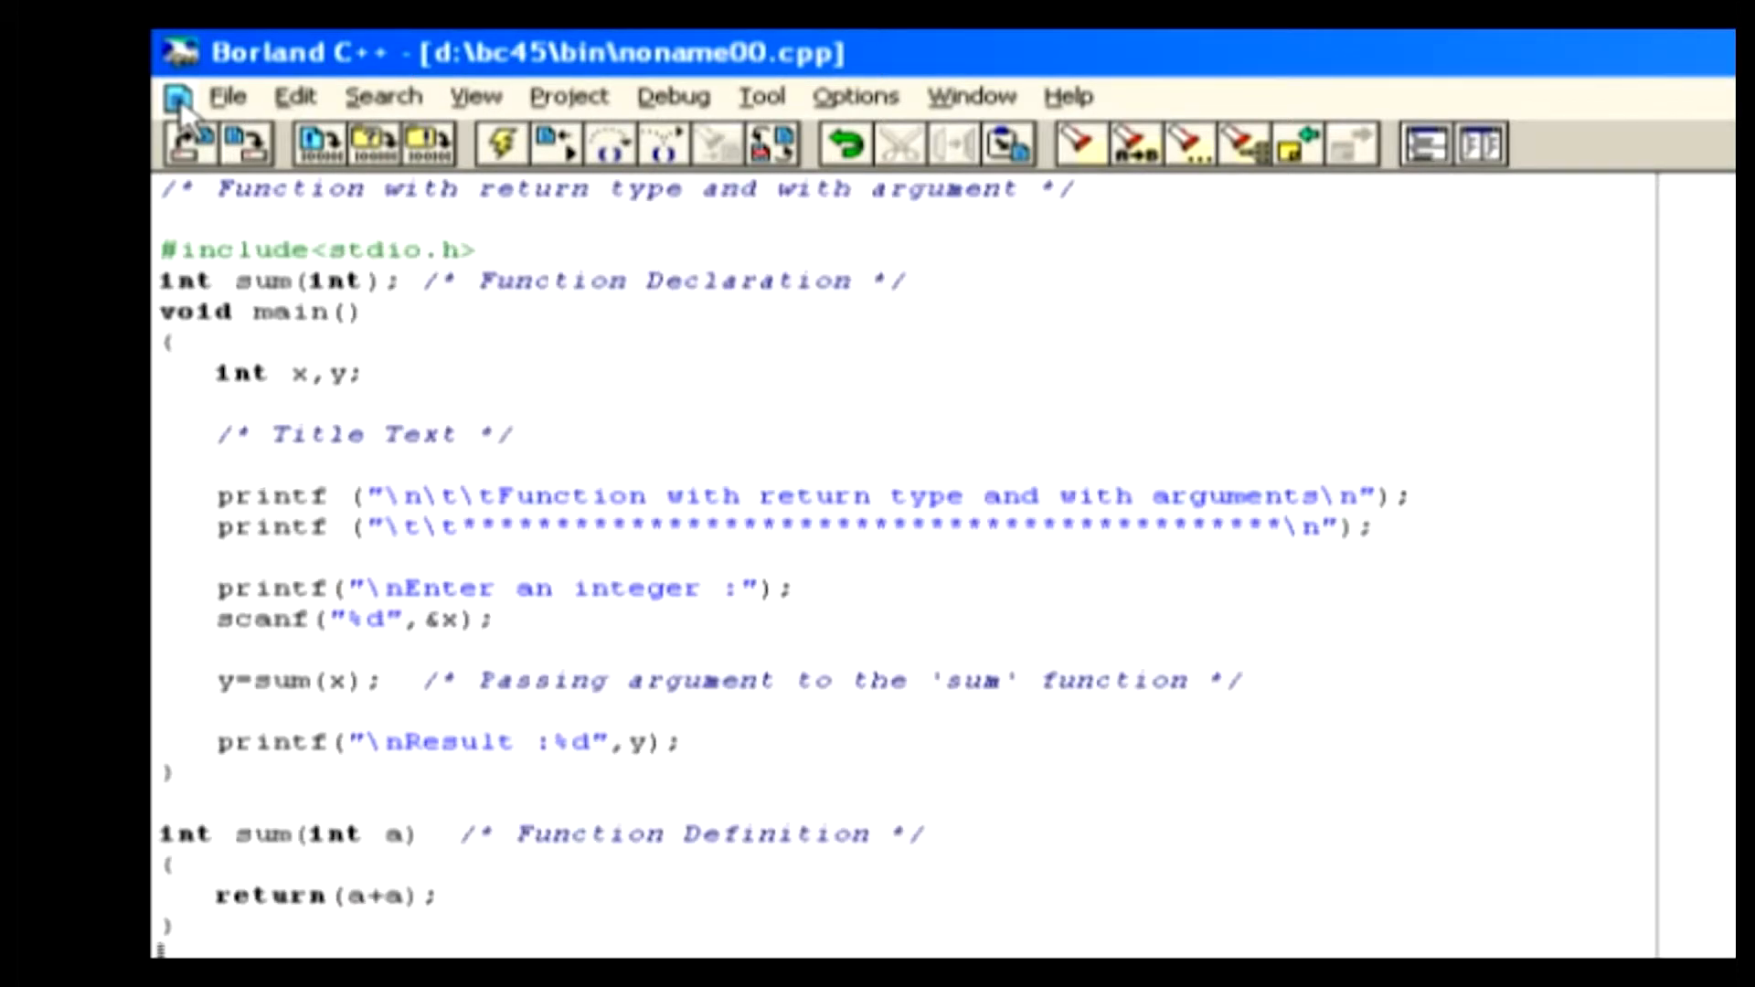
mouse_move(201, 274)
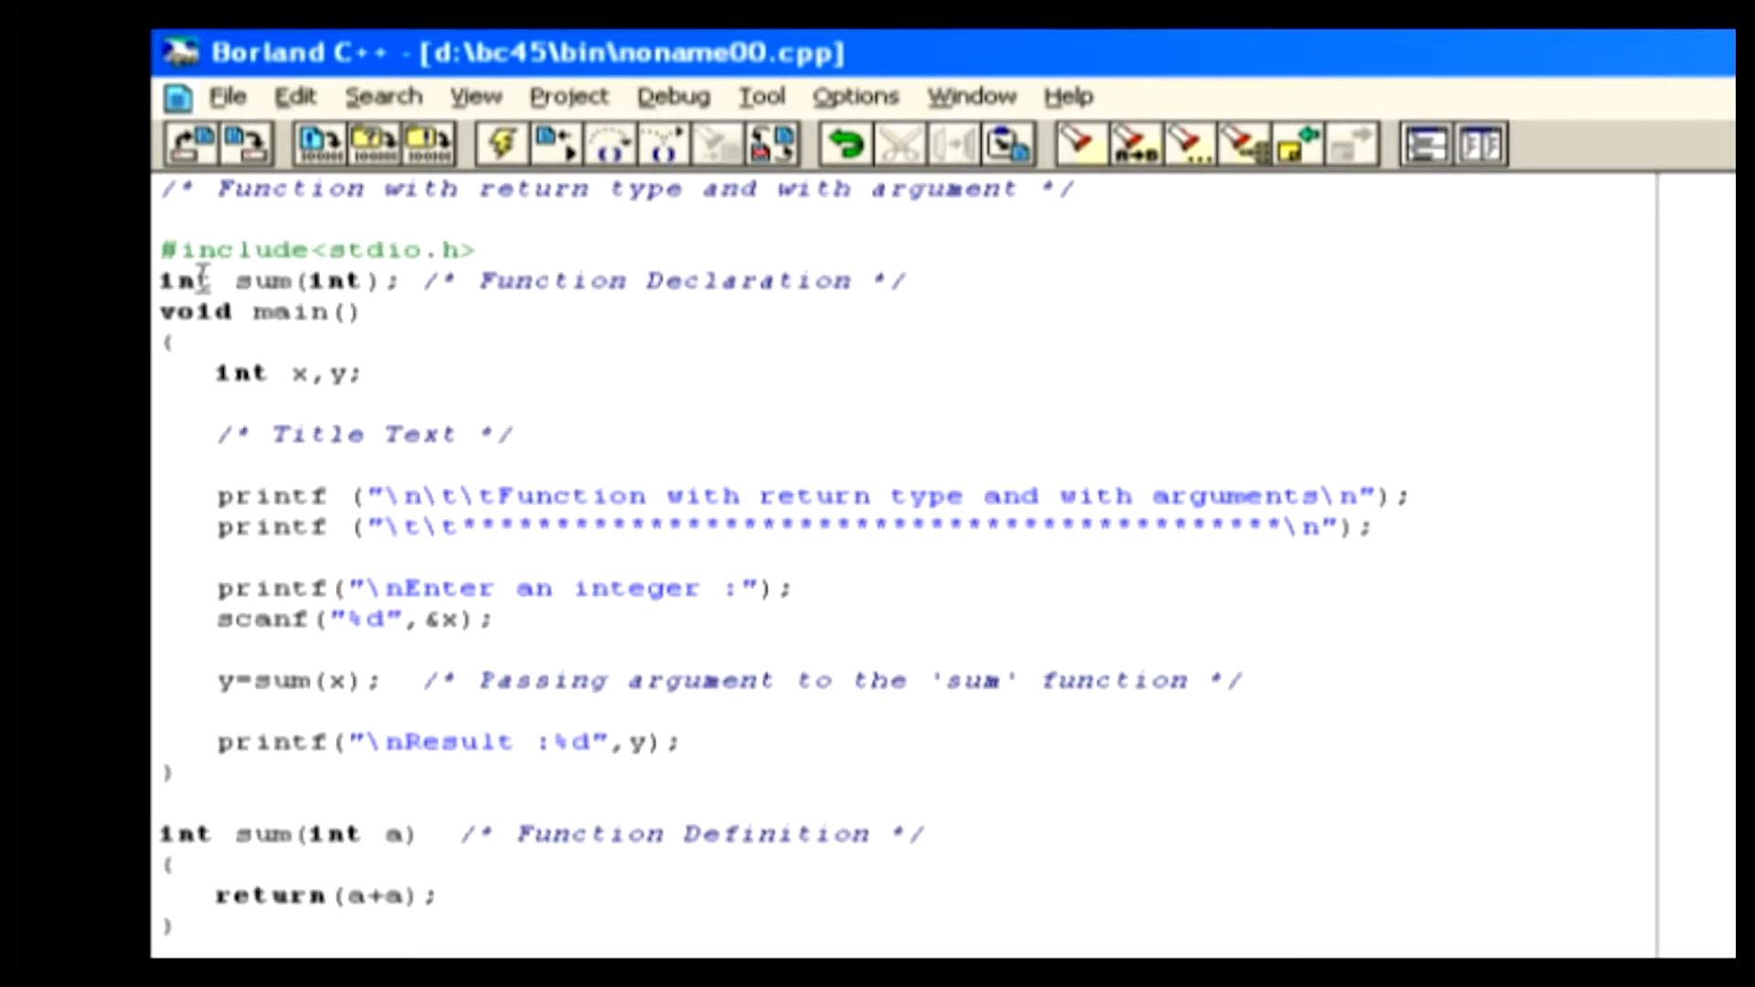
Highlight int, sum, the y=sum(x) call and the returned a+a in the return-type program
double_click(186, 279)
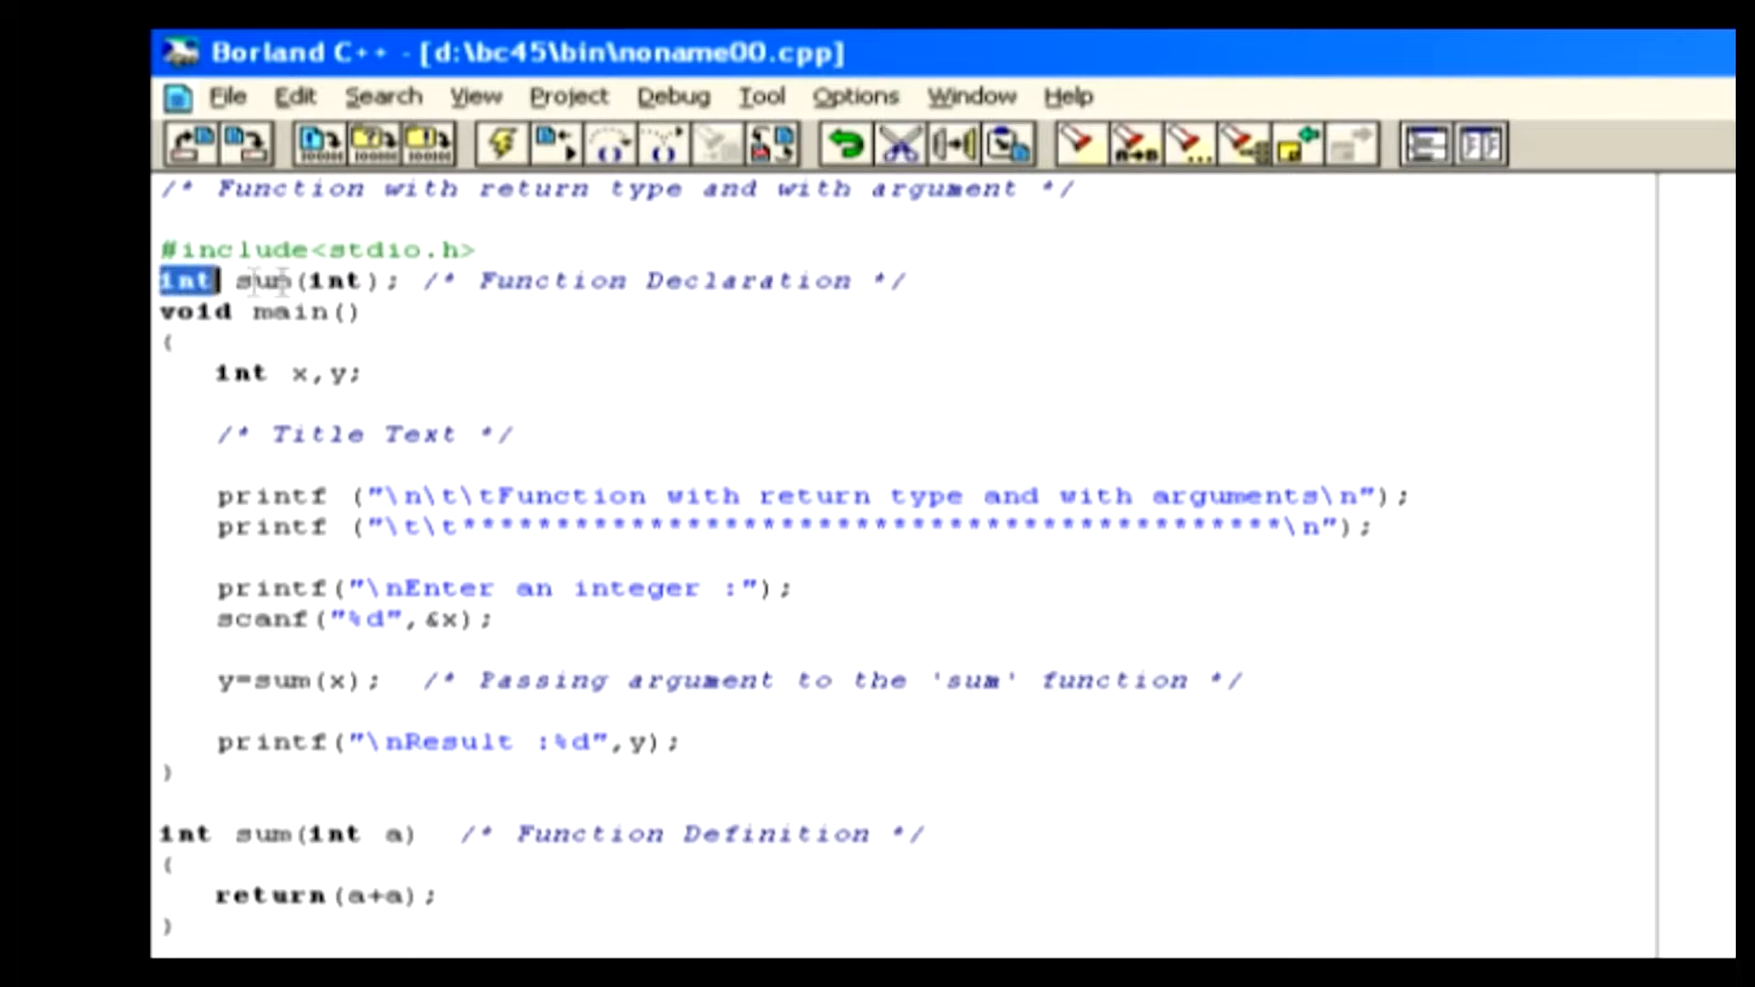
double_click(336, 279)
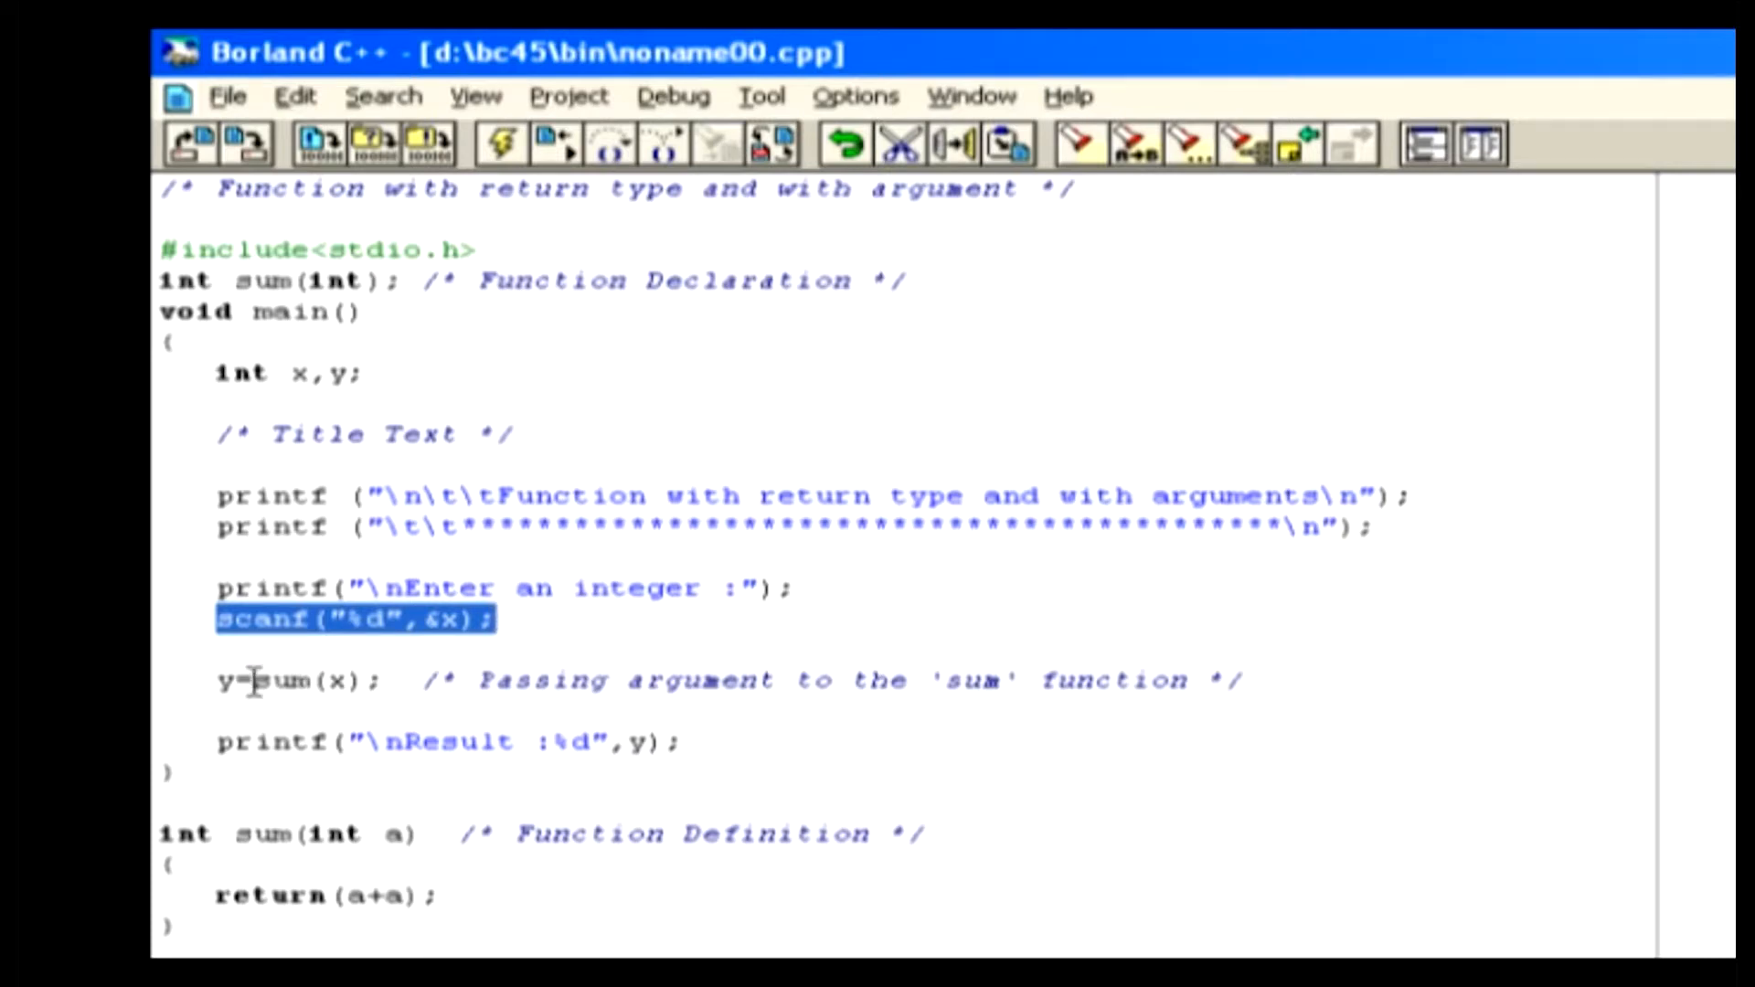
left_click(223, 680)
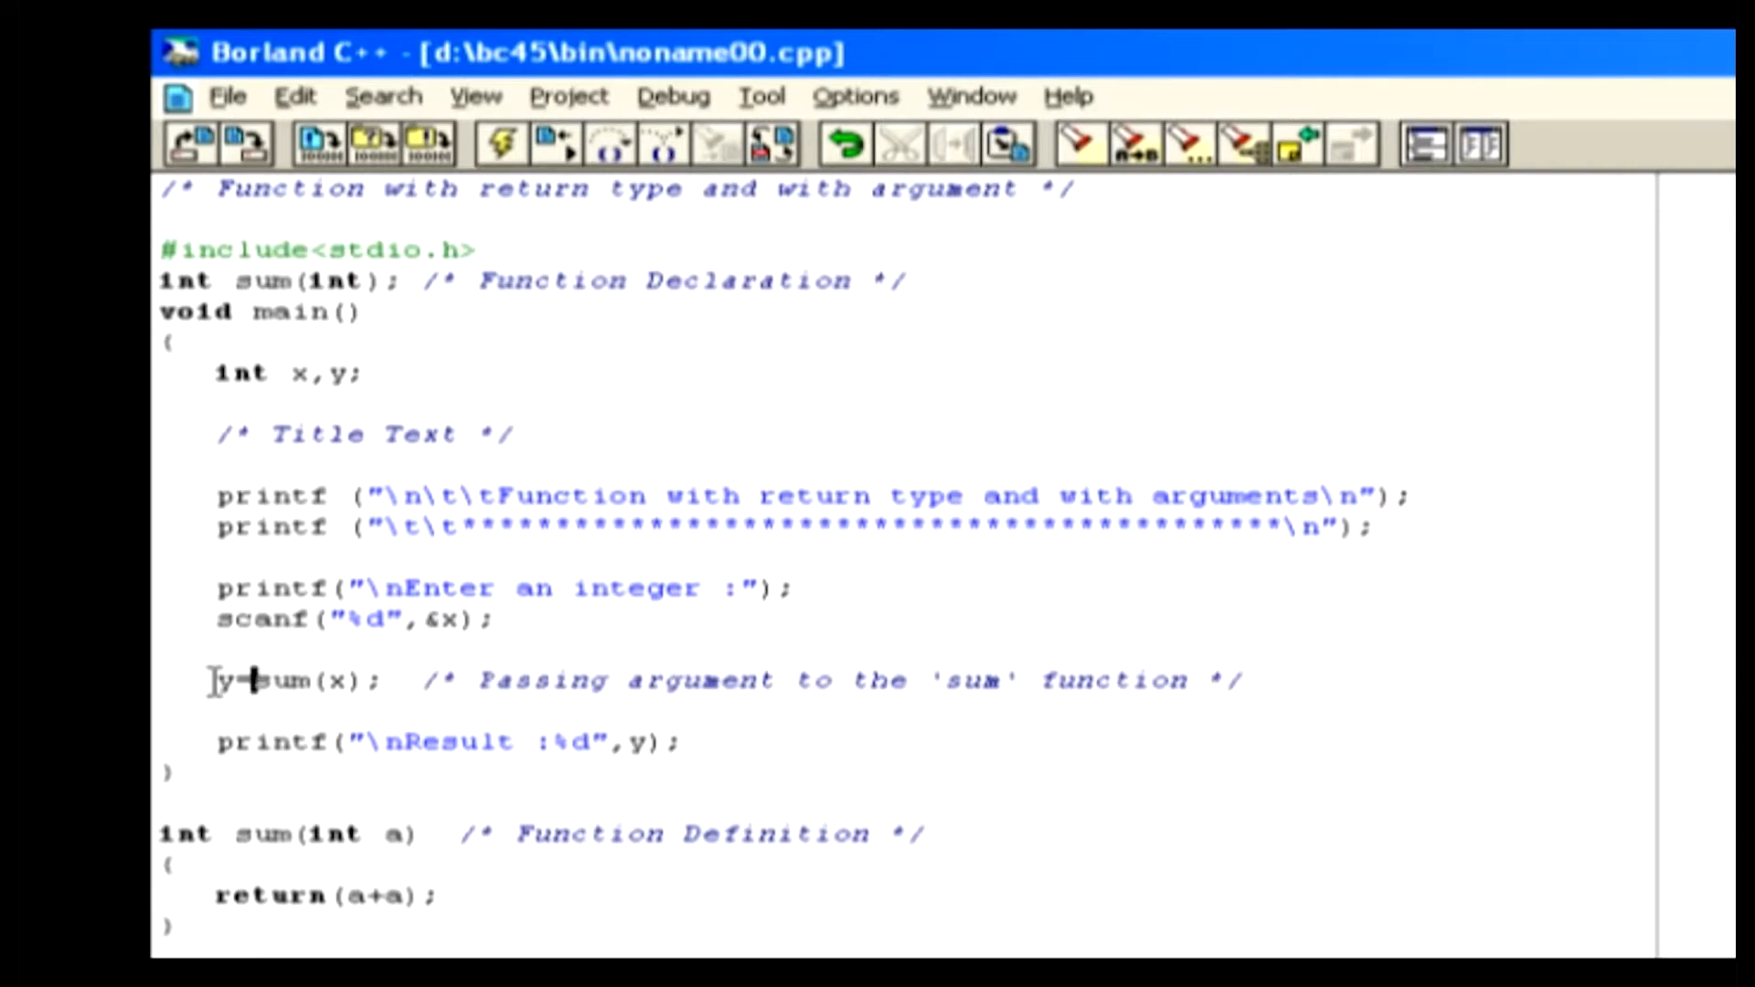
double_click(221, 680)
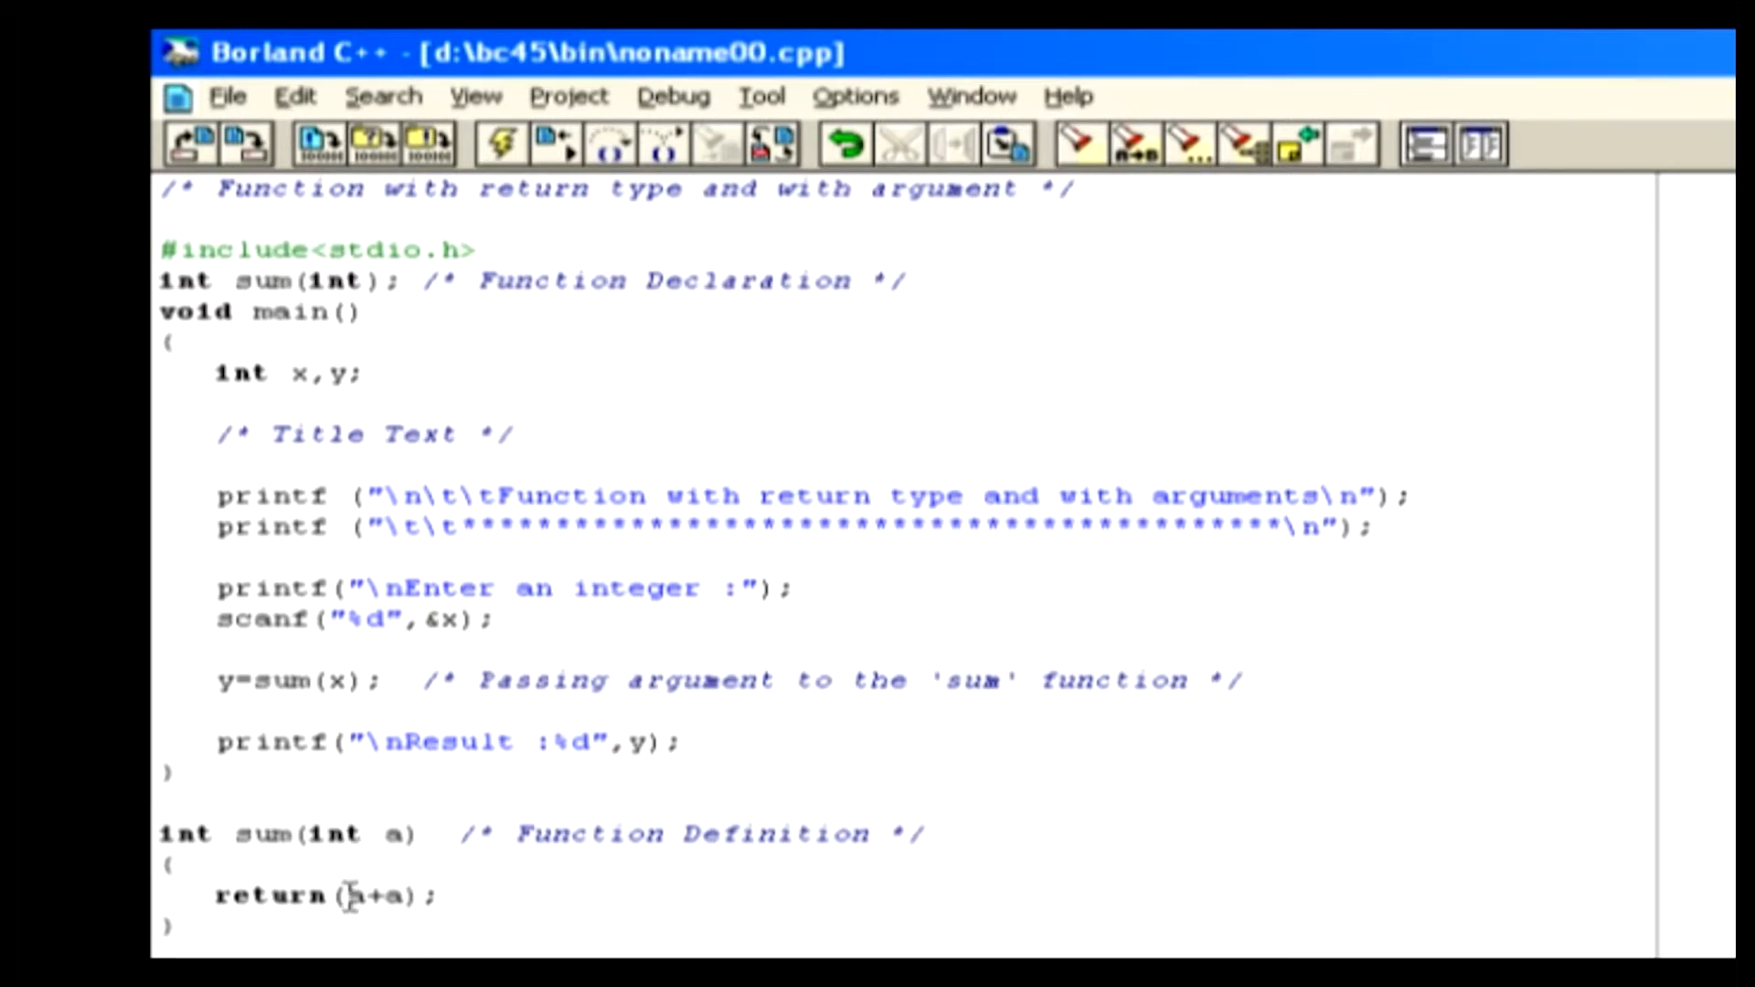
double_click(378, 895)
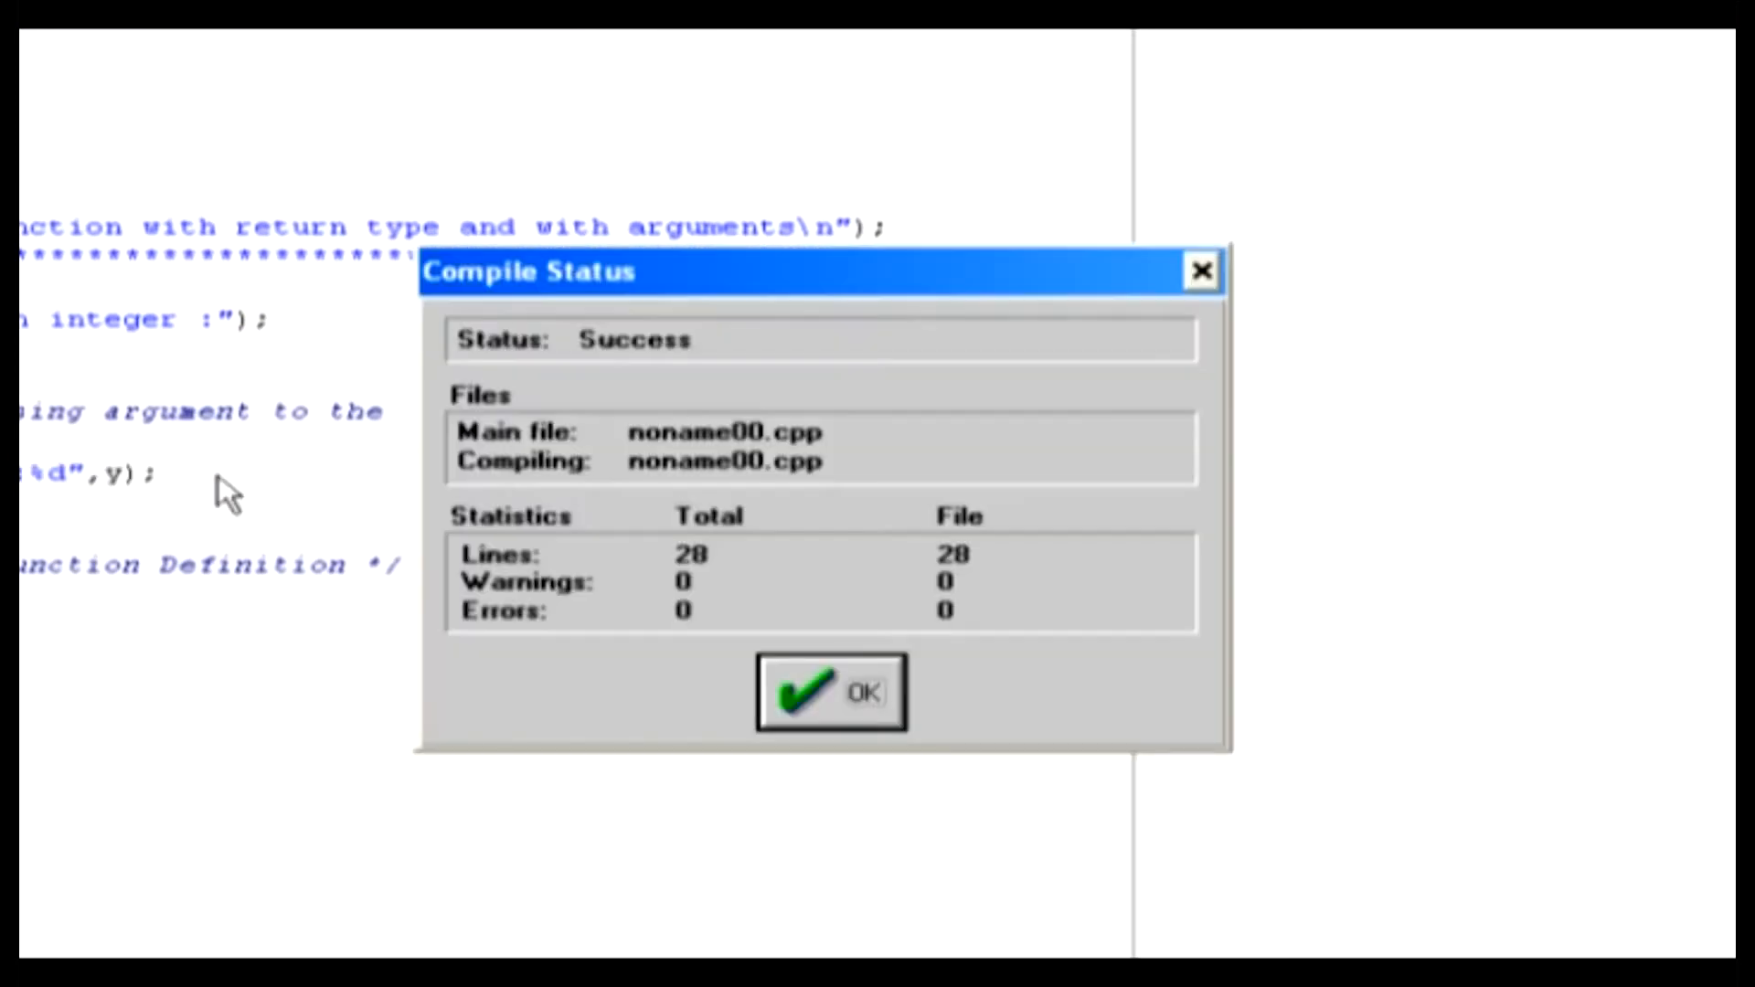
mouse_move(344, 590)
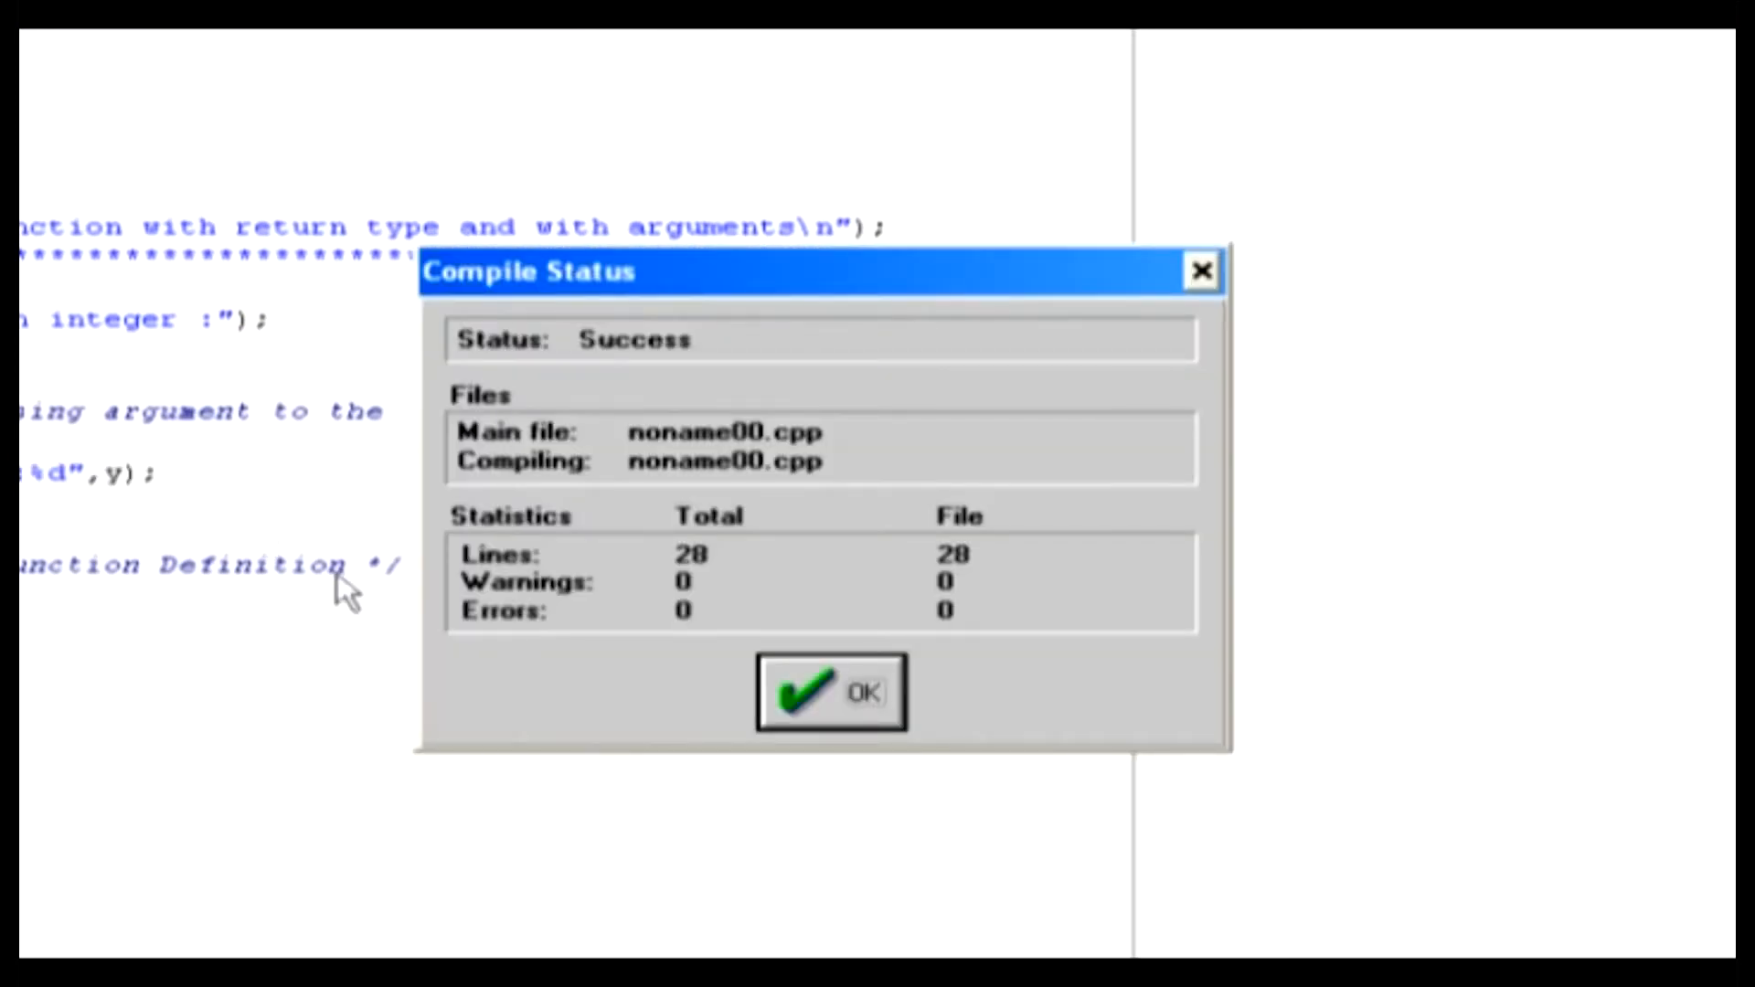
Acknowledge the compile, then feed 10 to the running program so it prints Result :20
left_click(828, 691)
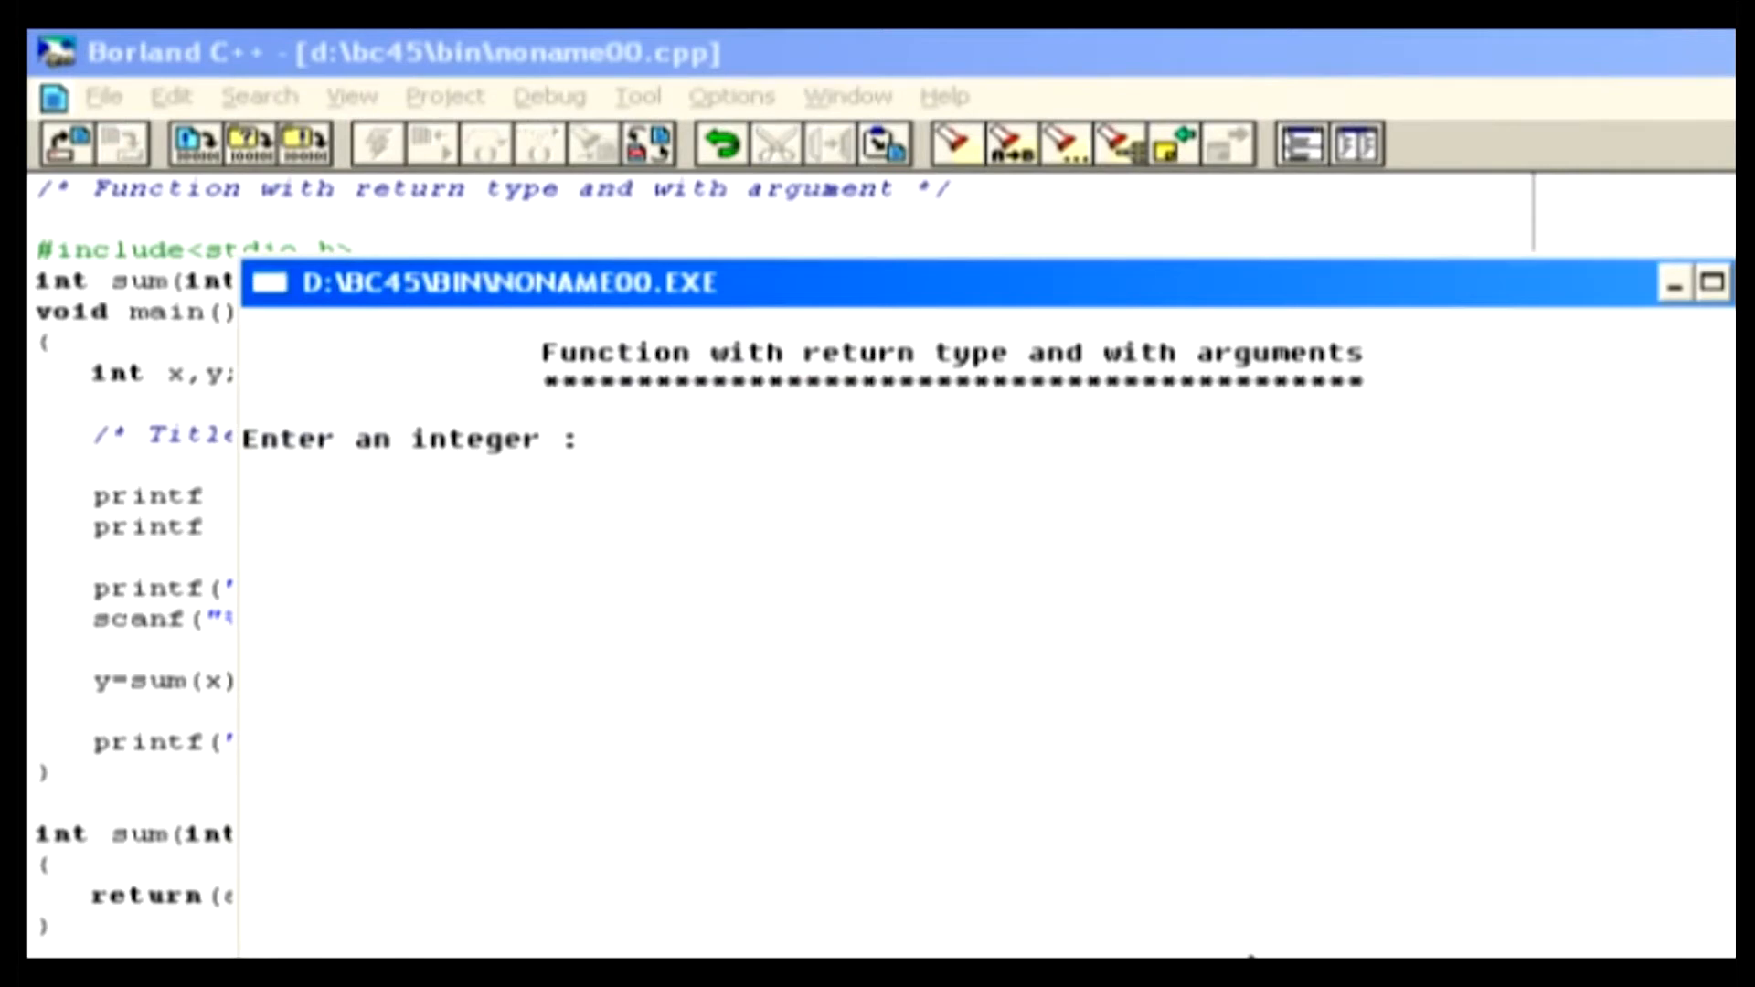
type("10")
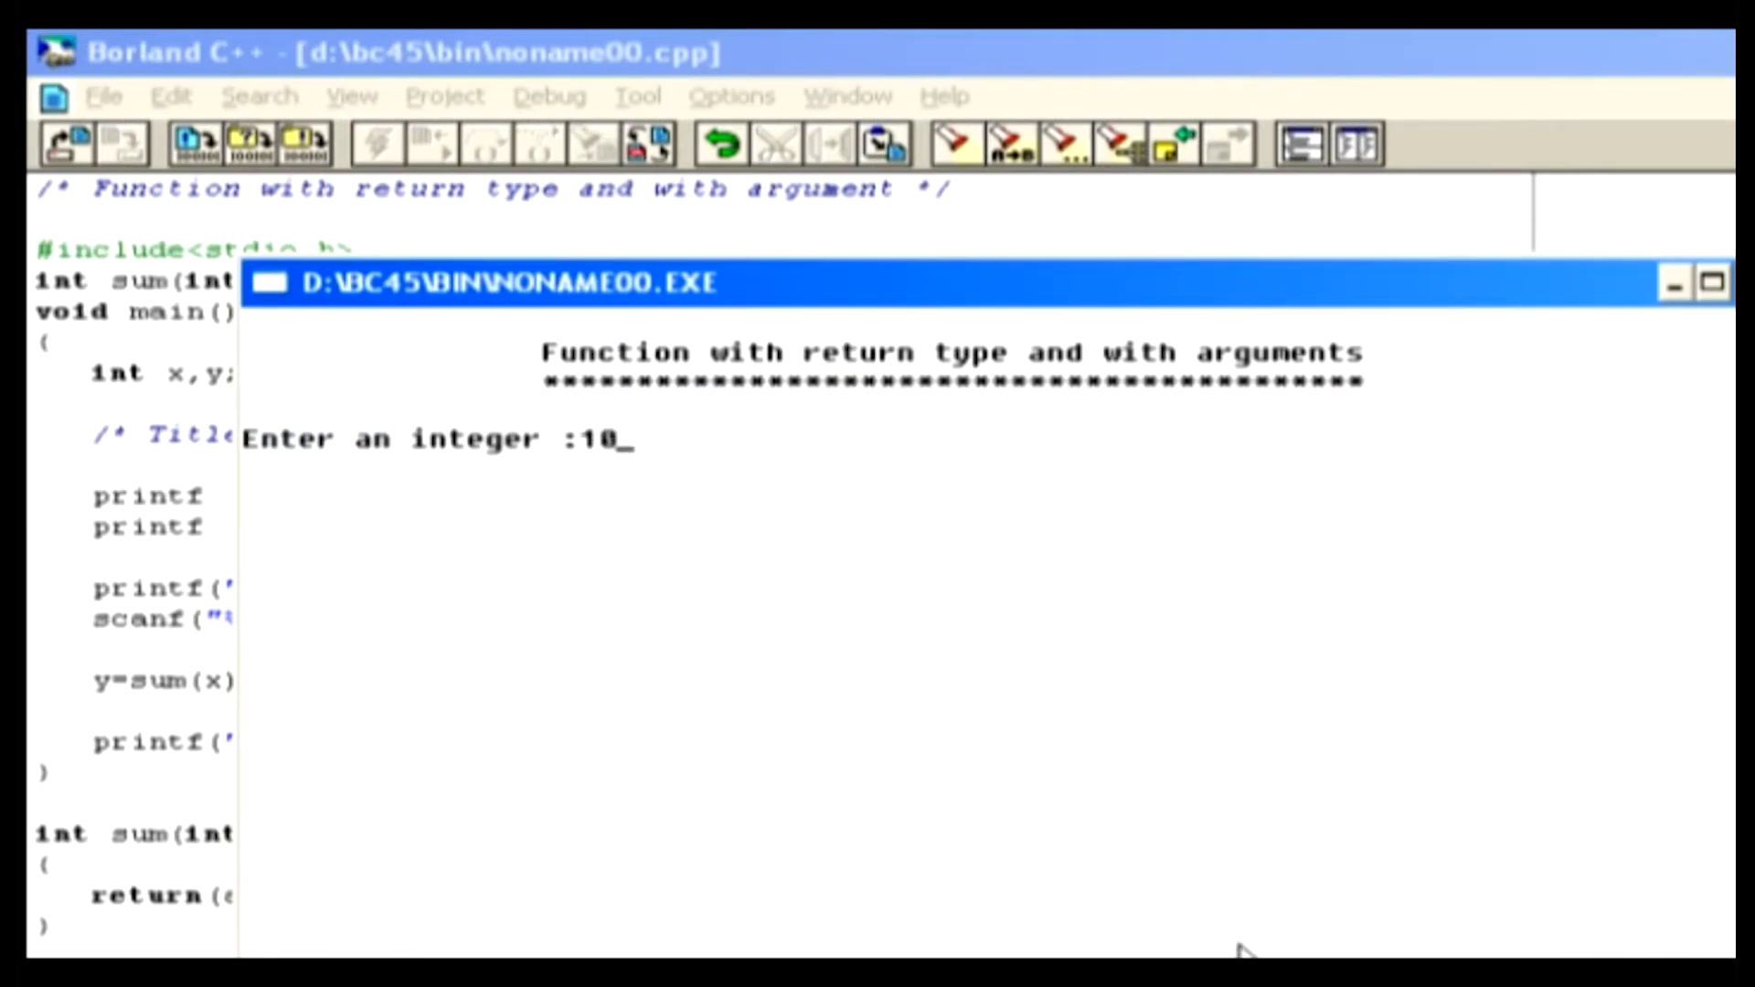
key("Return")
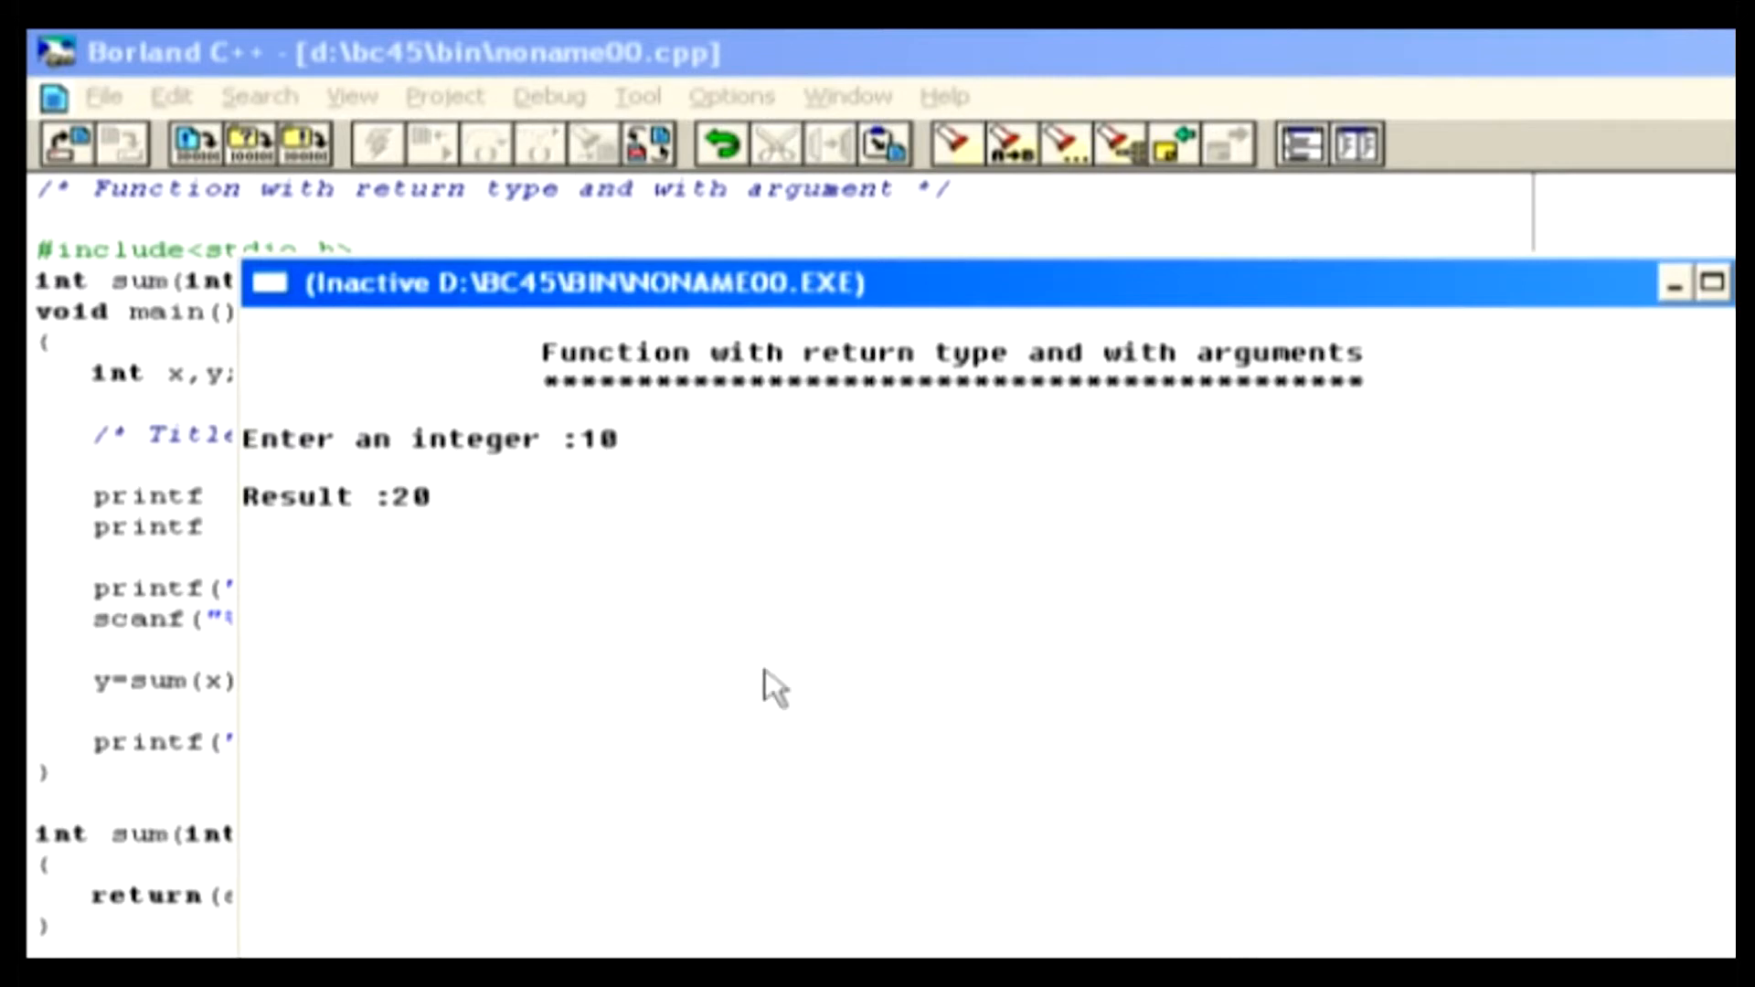
mouse_move(481, 554)
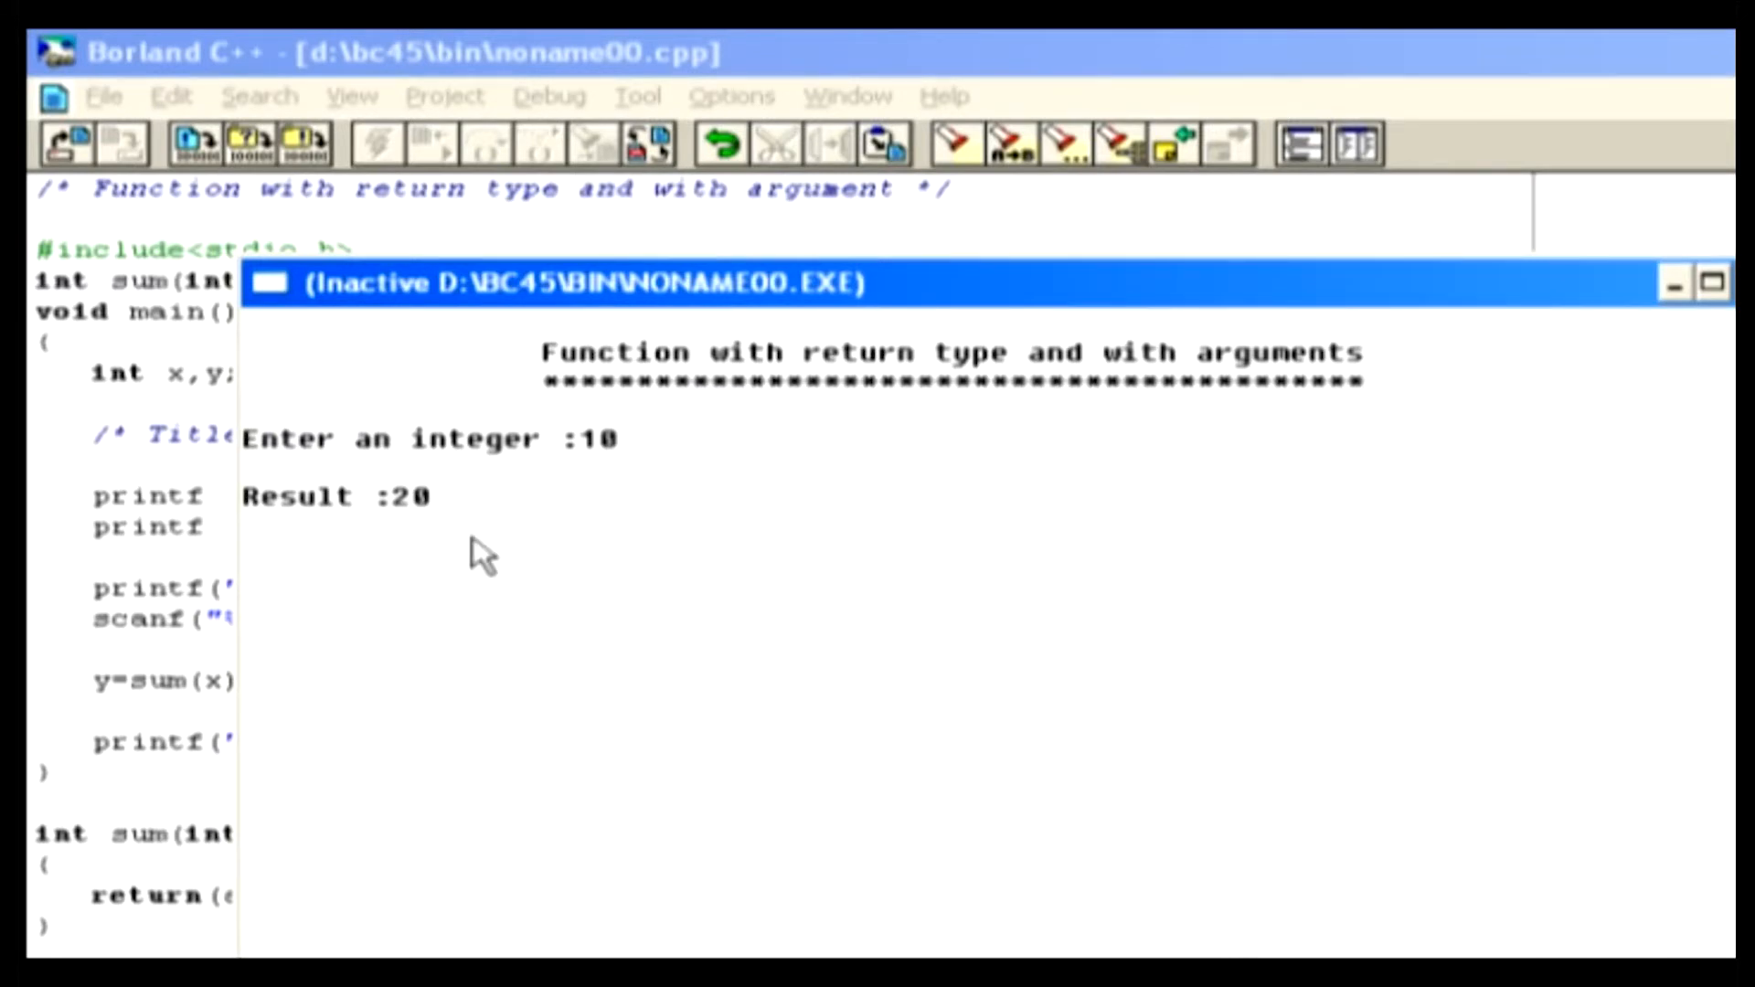